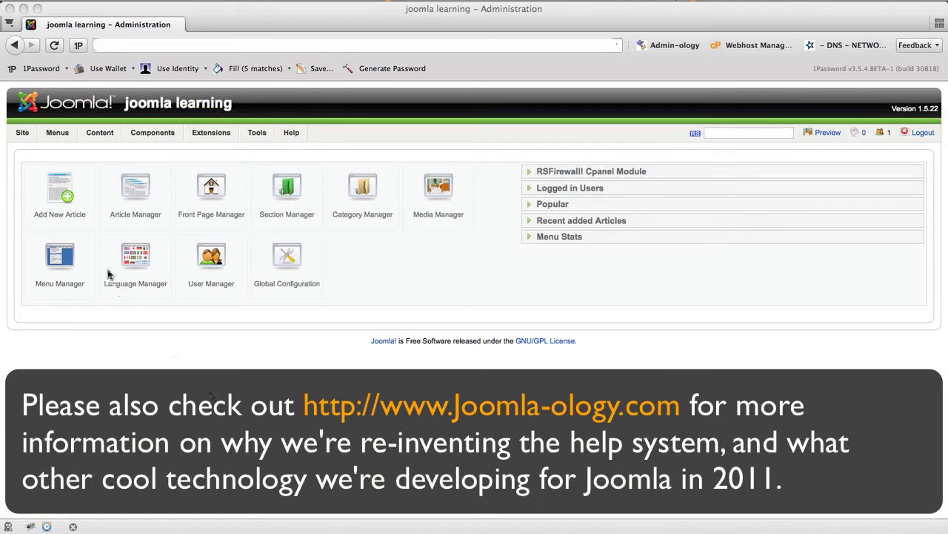
{"action": "mouse_move", "coordinate": [71, 151]}
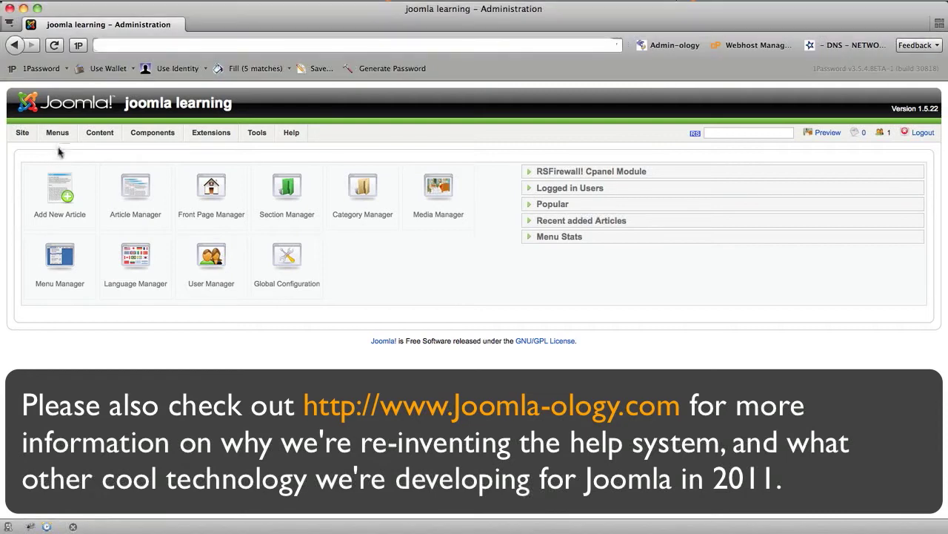
- Drop down the Menus list from the control panel's top menu bar
{"action": "left_click", "coordinate": [56, 132]}
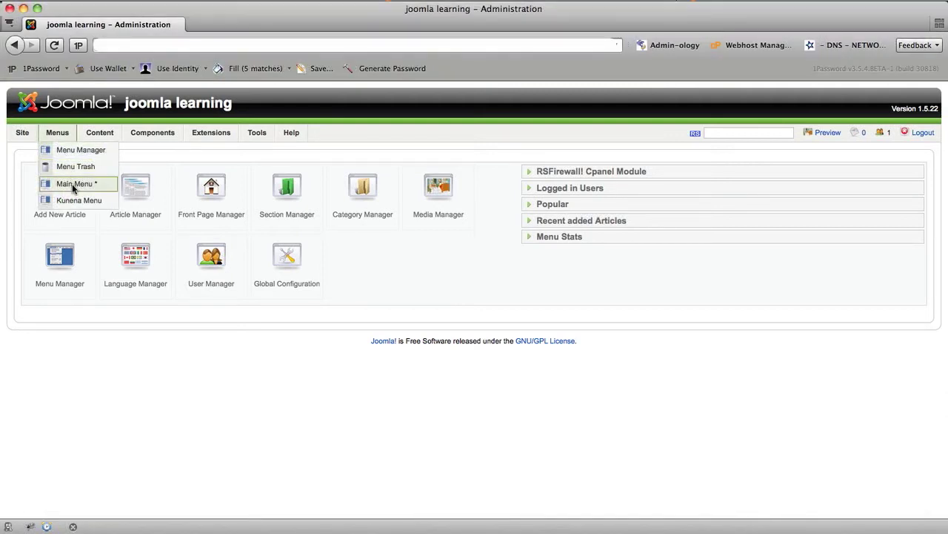
- Show the Menu Item Manager for mainmenu with its six items
{"action": "left_click", "coordinate": [74, 184]}
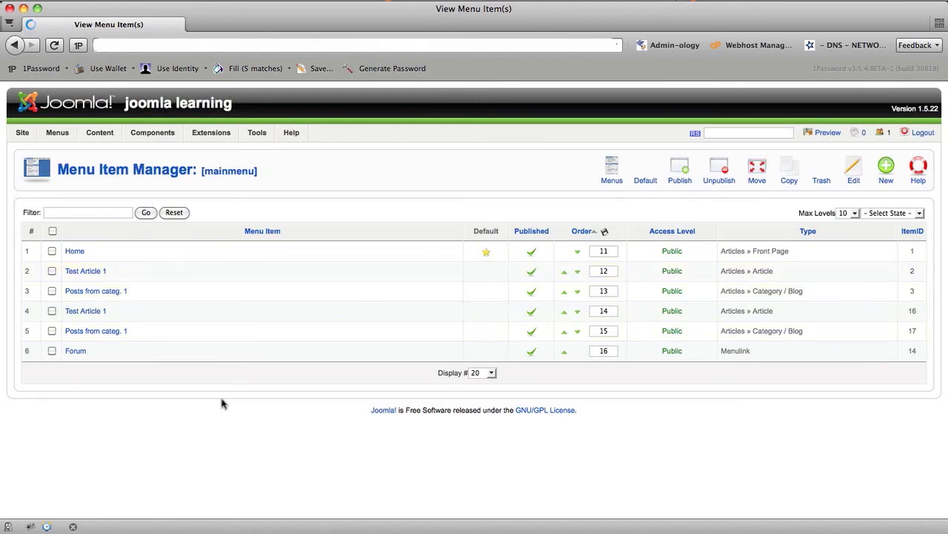
{"action": "mouse_move", "coordinate": [399, 218]}
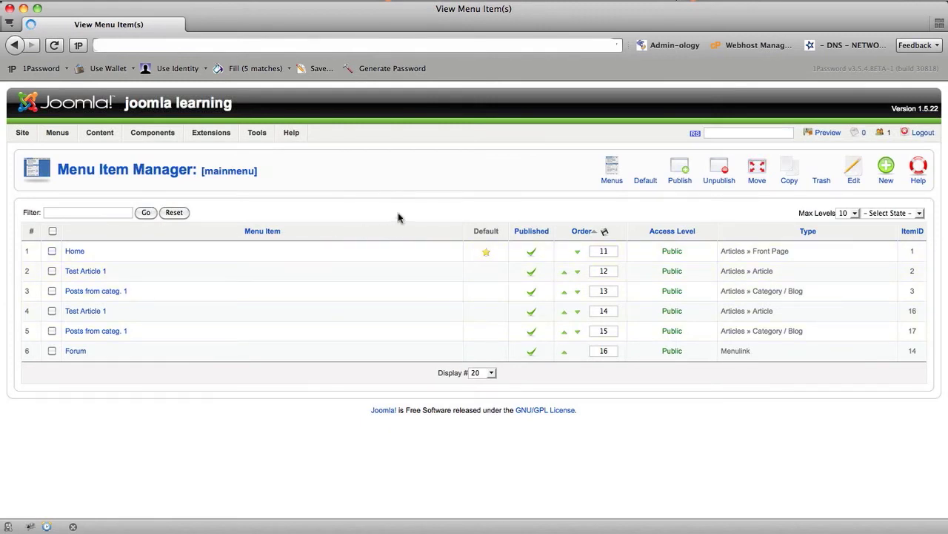
{"action": "mouse_move", "coordinate": [403, 210]}
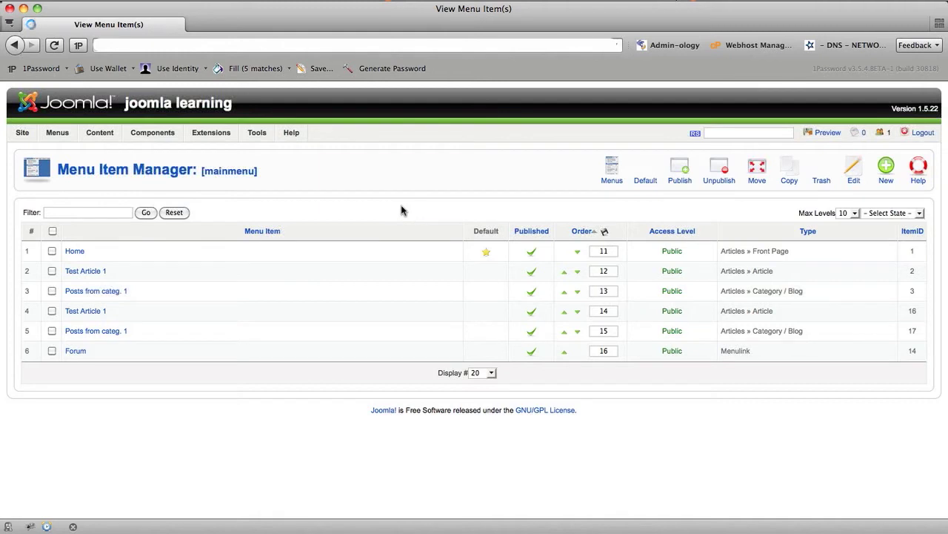
{"action": "mouse_move", "coordinate": [899, 178]}
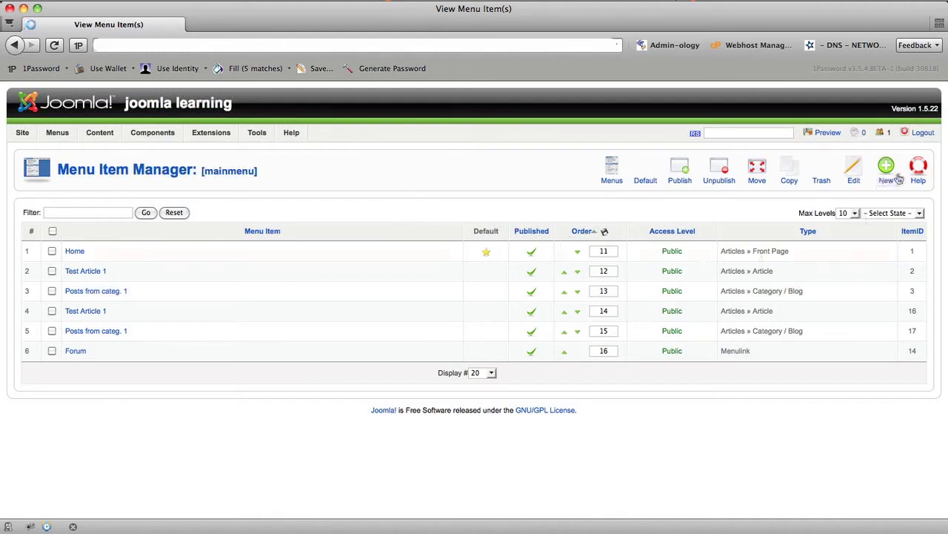
- Start a new main-menu item and expand Internal Link > Articles to reveal Category Blog Layout
{"action": "left_click", "coordinate": [886, 168]}
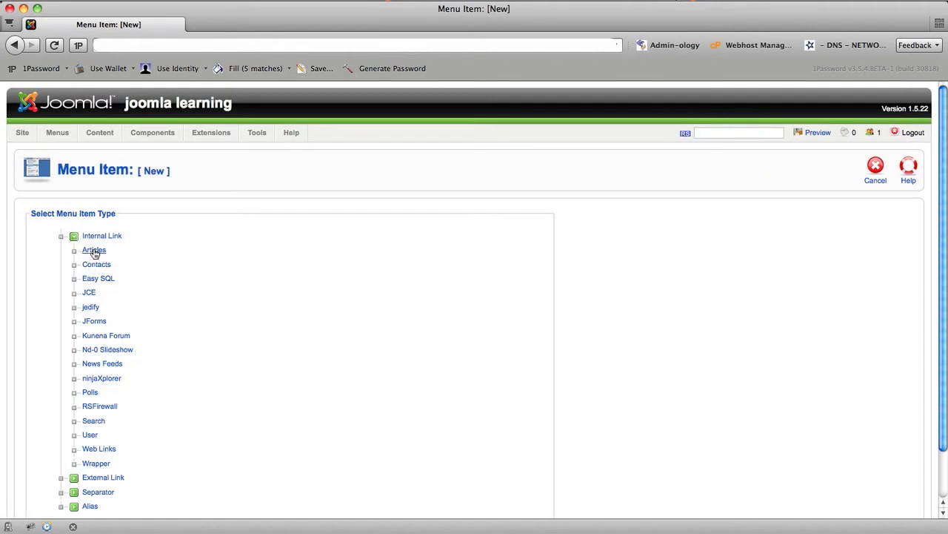
{"action": "left_click", "coordinate": [94, 249]}
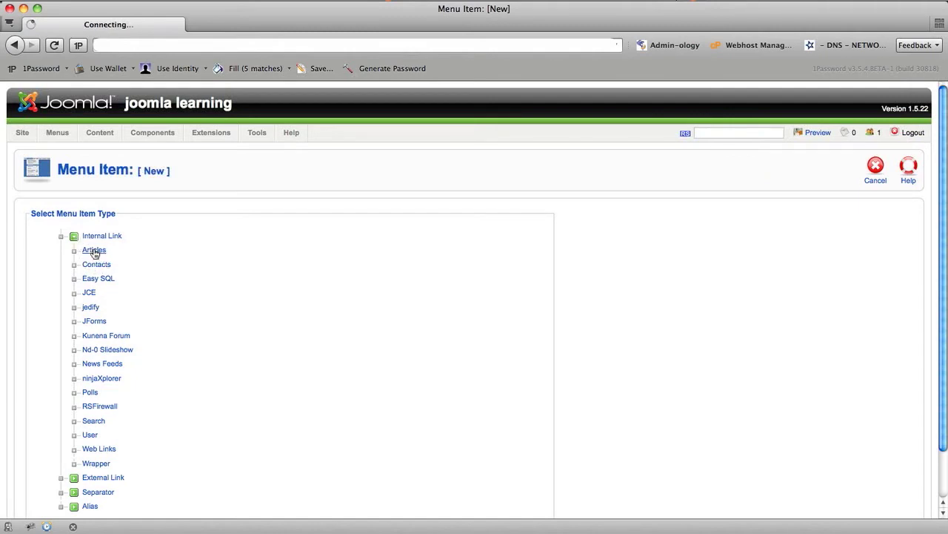
{"action": "left_click", "coordinate": [74, 249]}
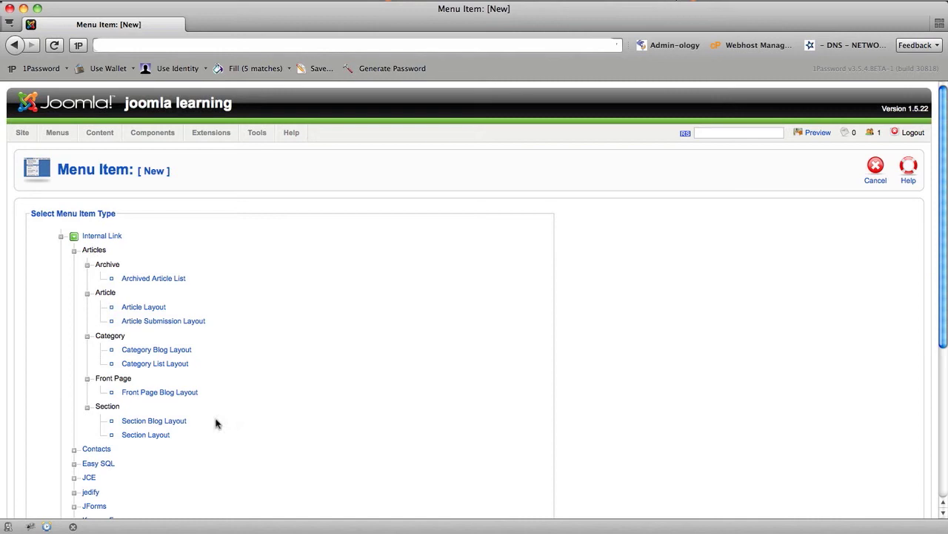
{"action": "left_click", "coordinate": [156, 350]}
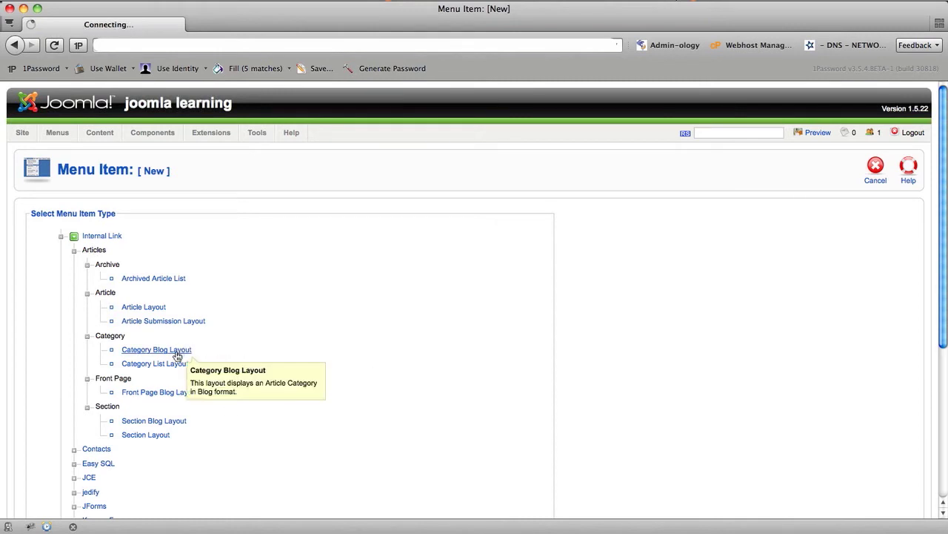
- Review the Category Blog Layout form, cancel it back to the six-item list, and drop down Extensions
{"action": "left_click", "coordinate": [156, 350]}
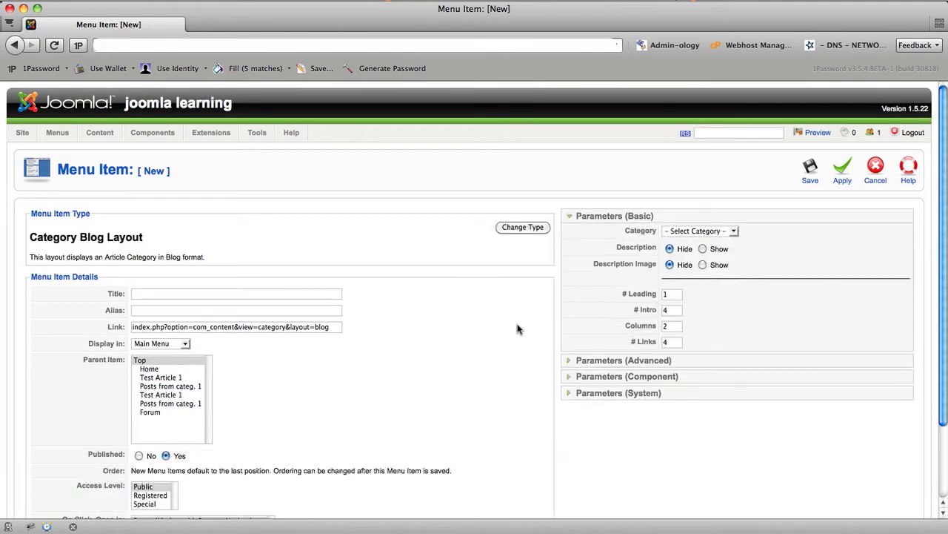
{"action": "mouse_move", "coordinate": [578, 311]}
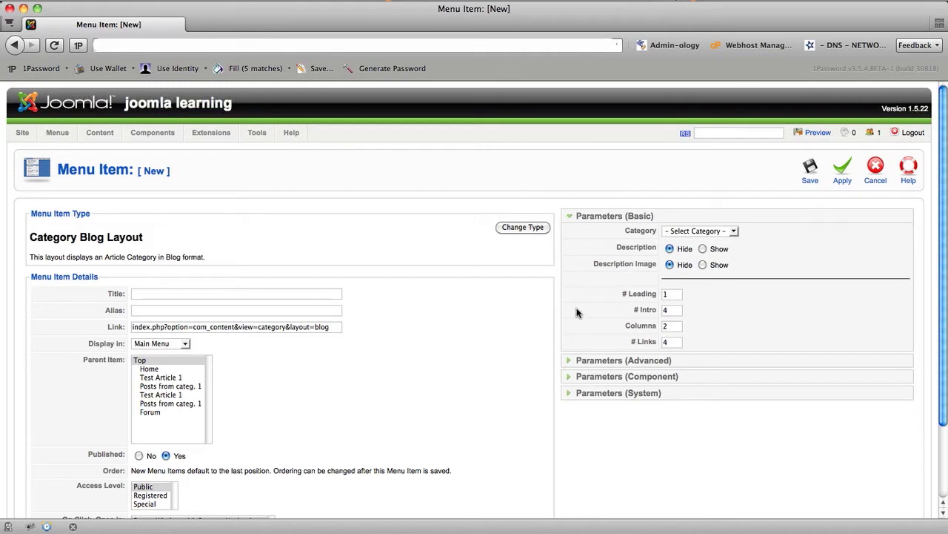
{"action": "mouse_move", "coordinate": [636, 296]}
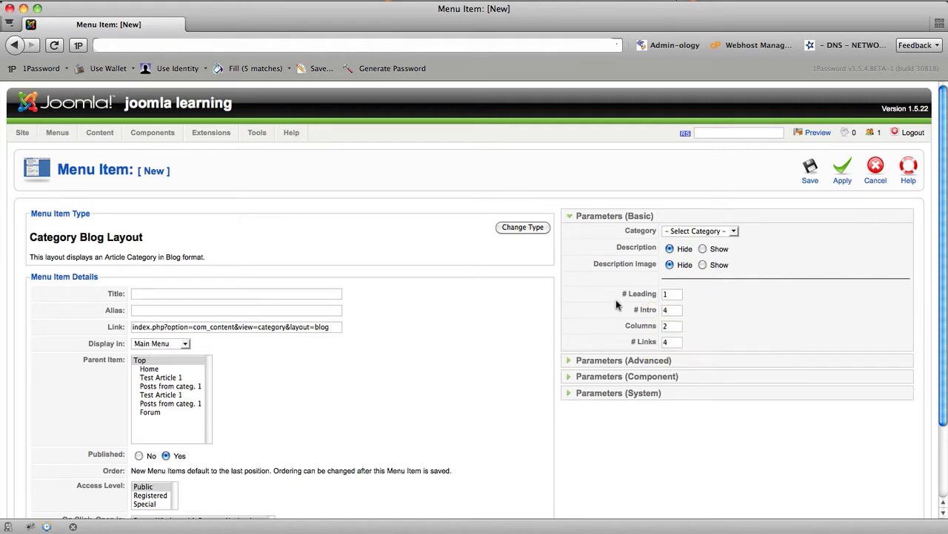
{"action": "mouse_move", "coordinate": [645, 341]}
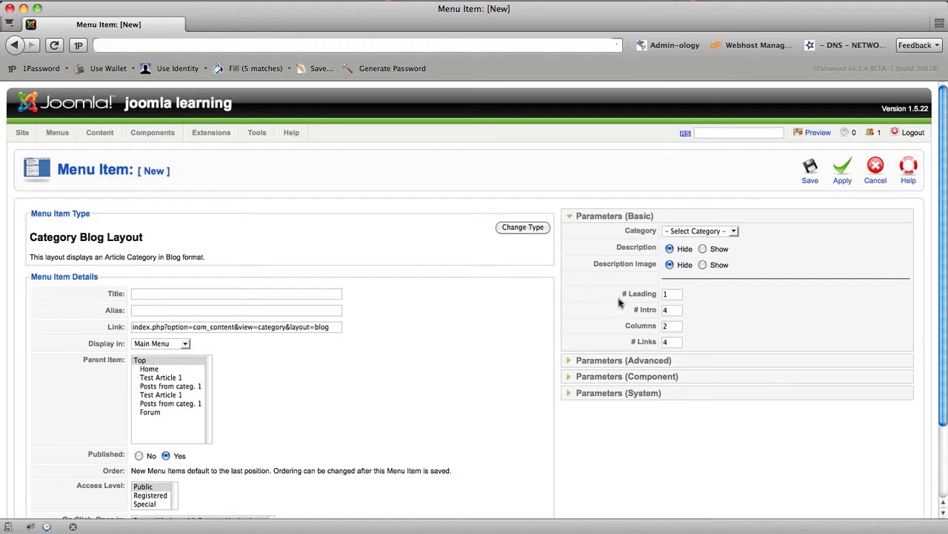
{"action": "mouse_move", "coordinate": [590, 311]}
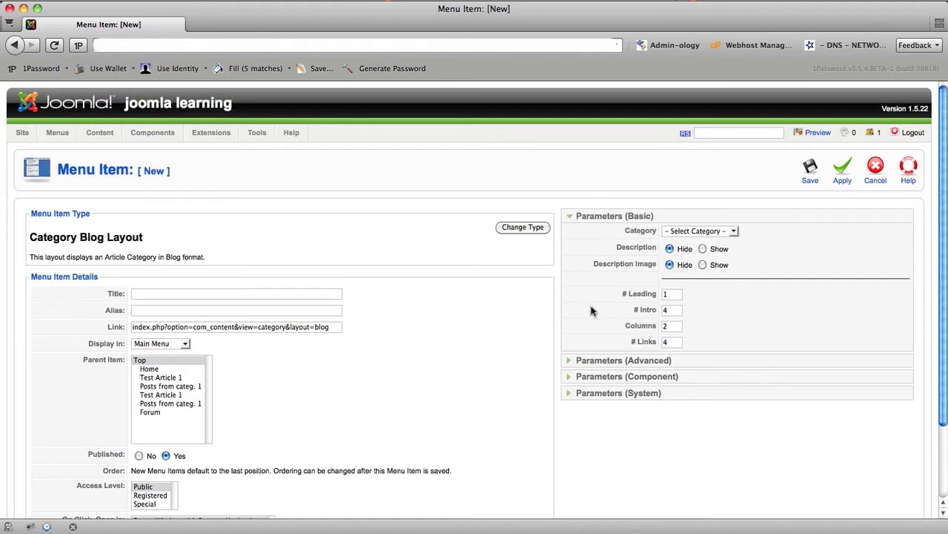
{"action": "mouse_move", "coordinate": [613, 310]}
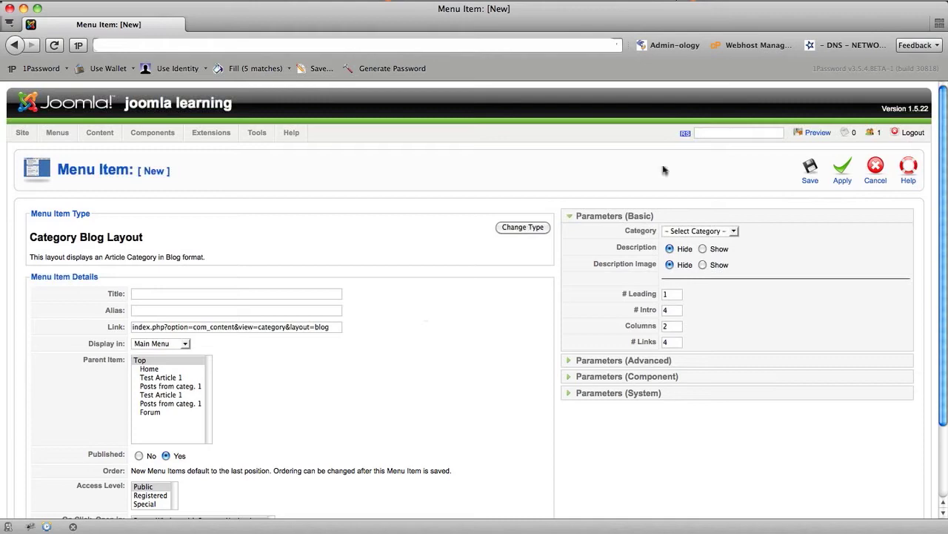
{"action": "left_click", "coordinate": [875, 166]}
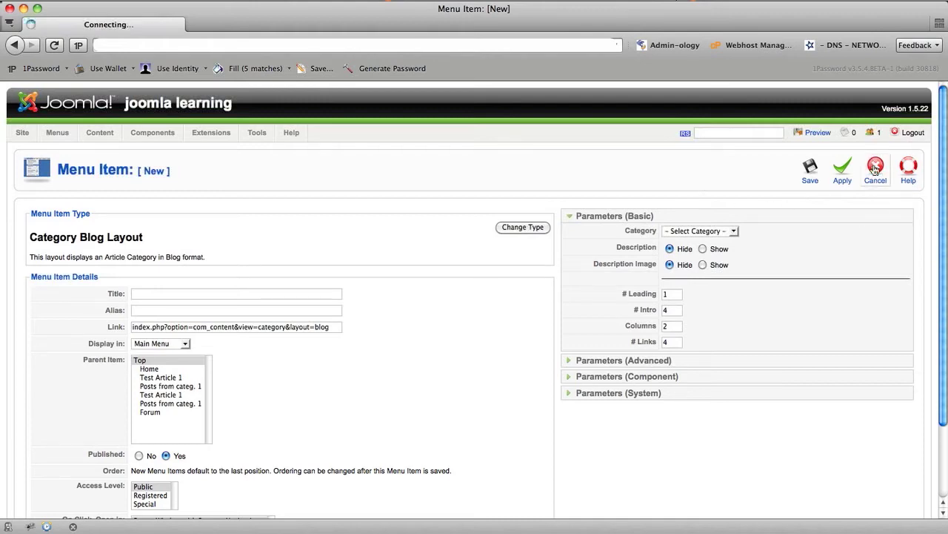
{"action": "left_click", "coordinate": [874, 169]}
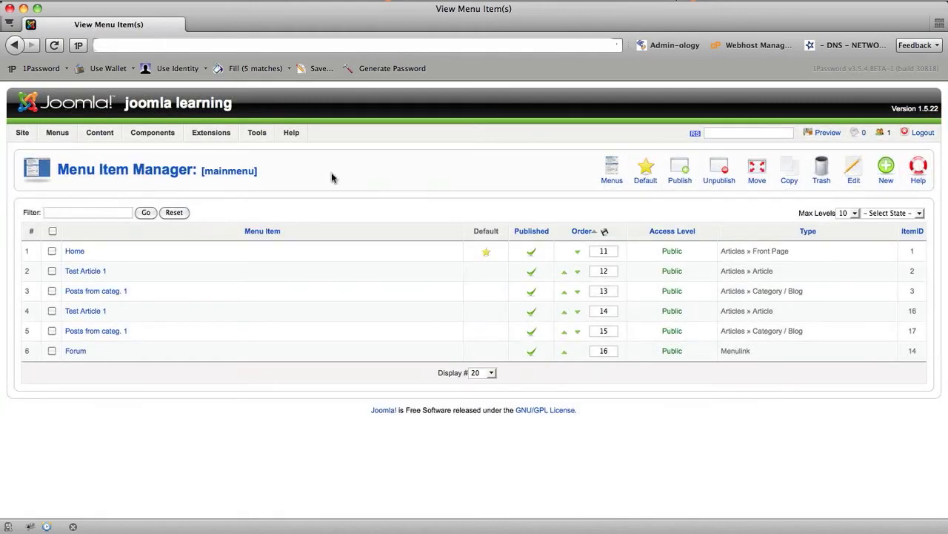
{"action": "left_click", "coordinate": [210, 132]}
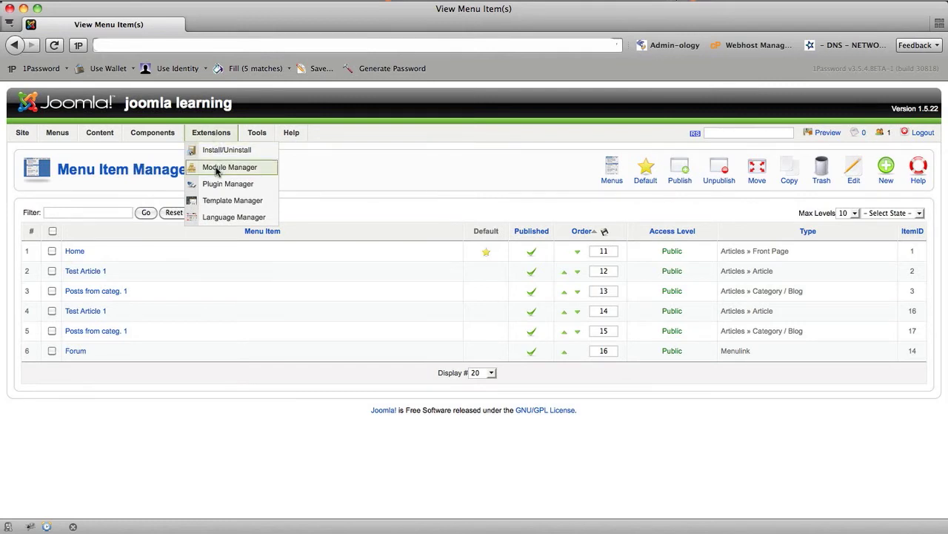
{"action": "left_click", "coordinate": [228, 166]}
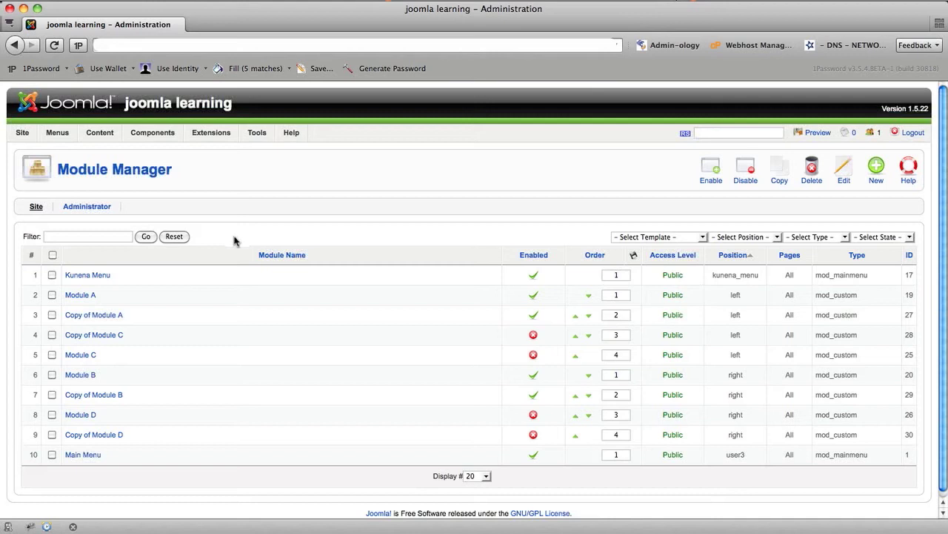
{"action": "mouse_move", "coordinate": [237, 244]}
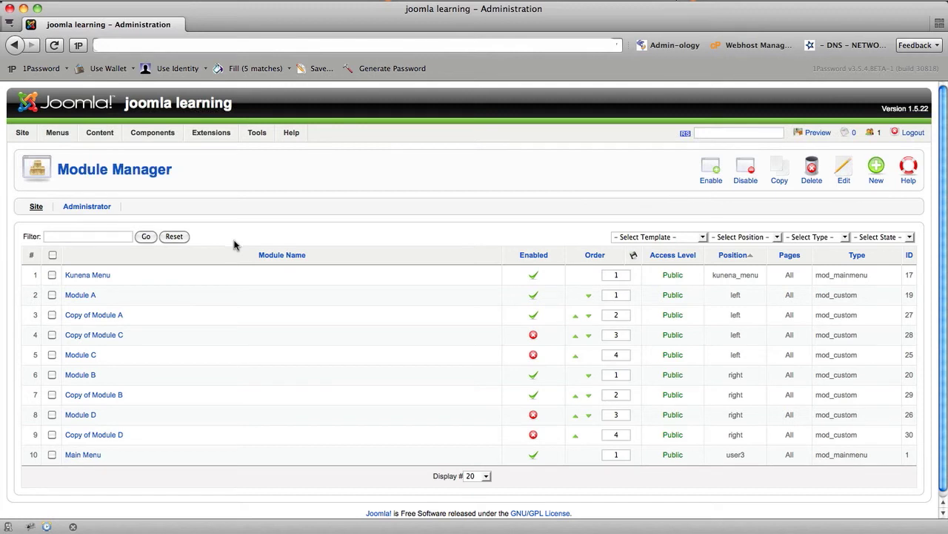
{"action": "mouse_move", "coordinate": [341, 235]}
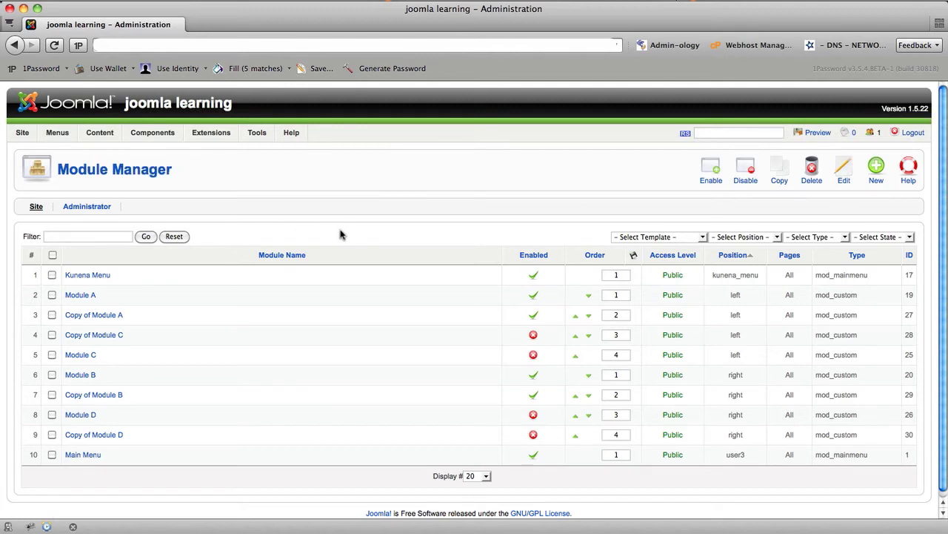
{"action": "mouse_move", "coordinate": [581, 231]}
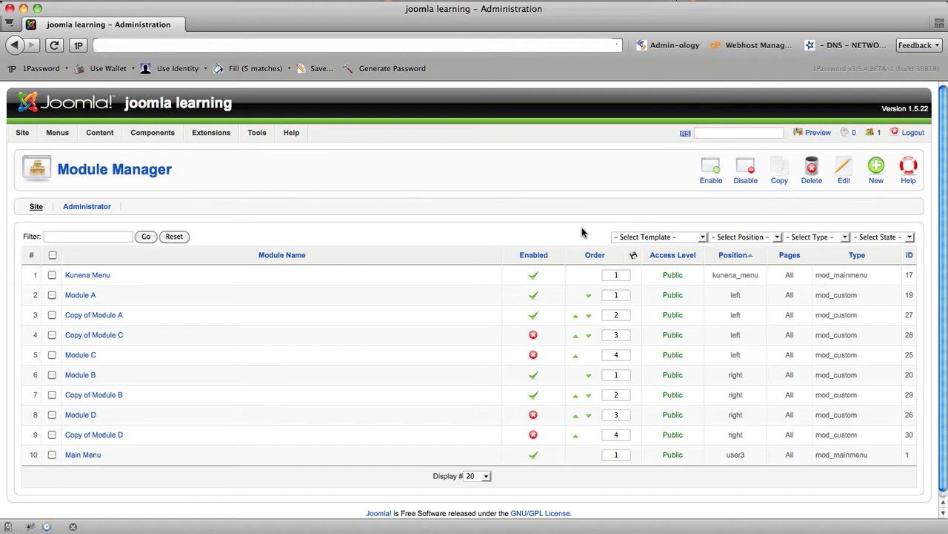
{"action": "mouse_move", "coordinate": [767, 224]}
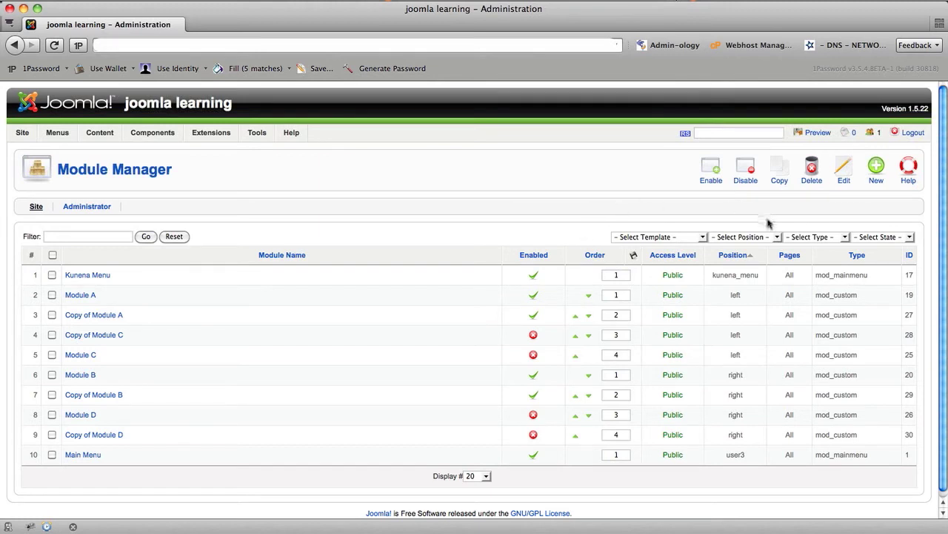
{"action": "mouse_move", "coordinate": [418, 204]}
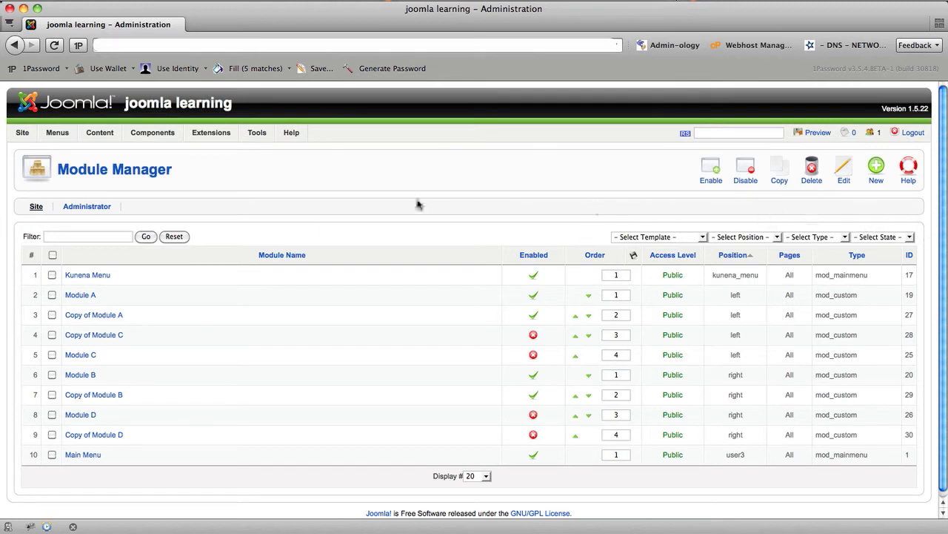
{"action": "mouse_move", "coordinate": [363, 252]}
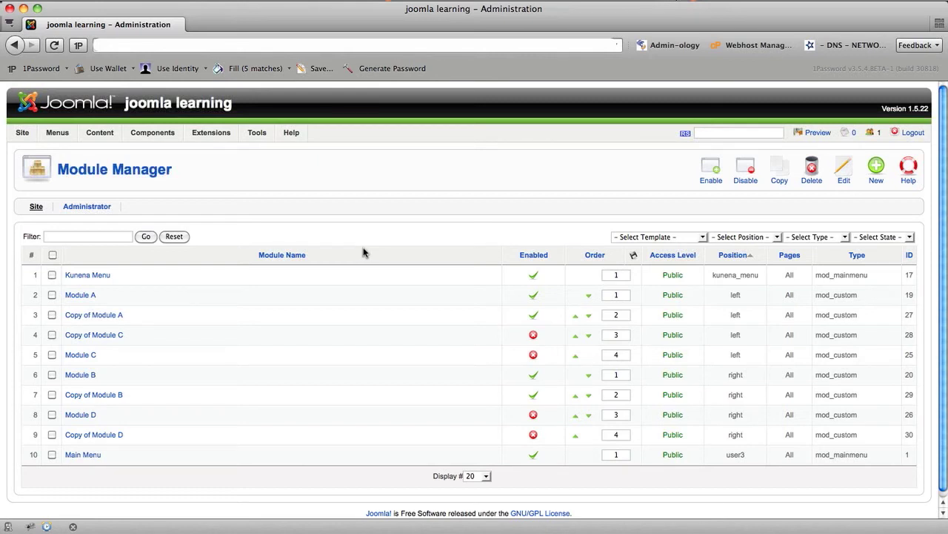
{"action": "mouse_move", "coordinate": [526, 250]}
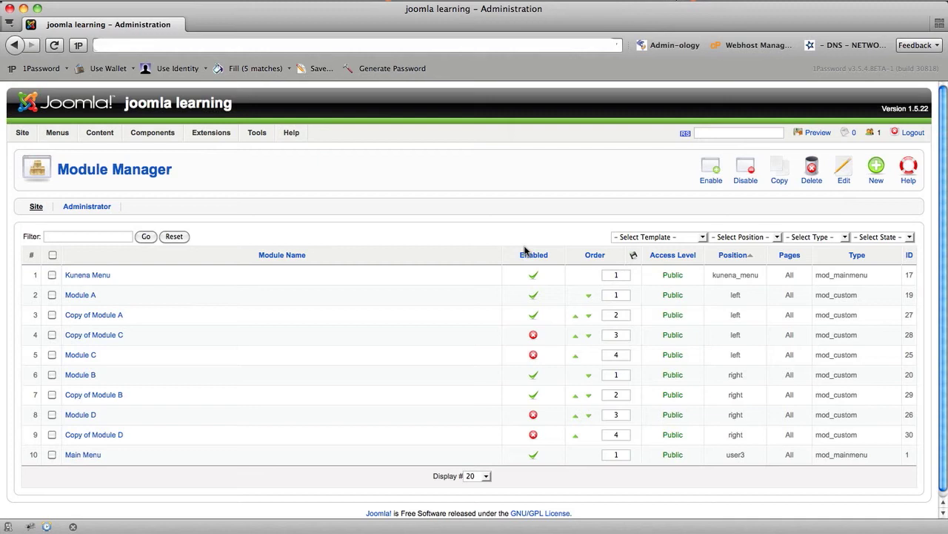
{"action": "mouse_move", "coordinate": [533, 254]}
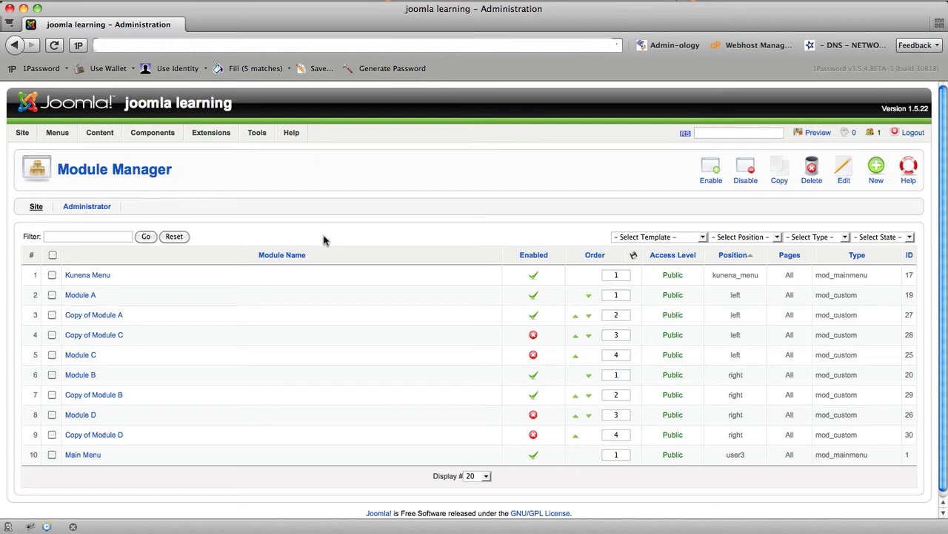
{"action": "mouse_move", "coordinate": [327, 242]}
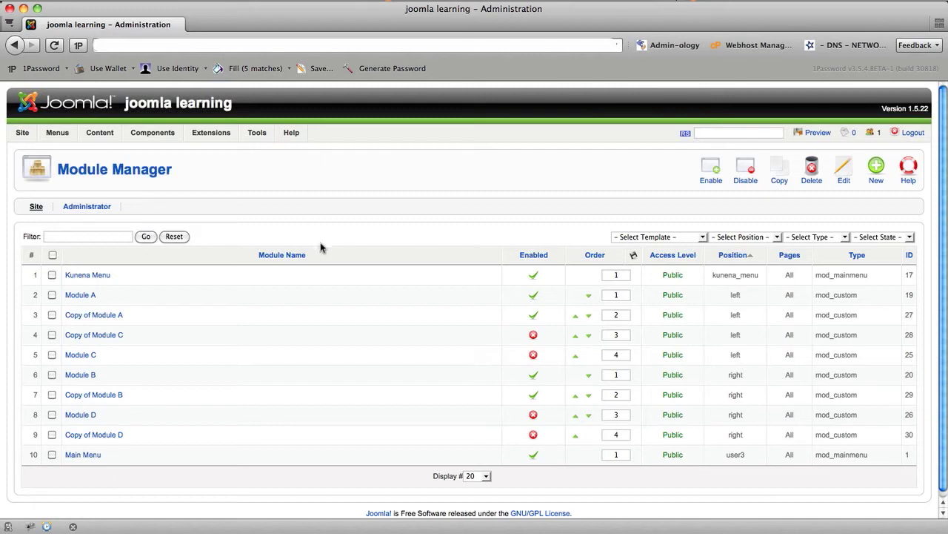
{"action": "mouse_move", "coordinate": [282, 255]}
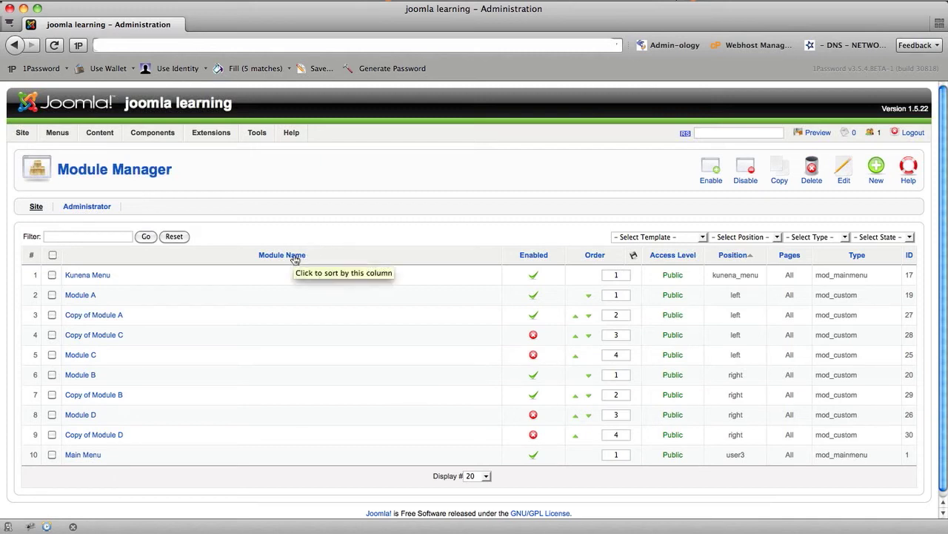
{"action": "mouse_move", "coordinate": [269, 258]}
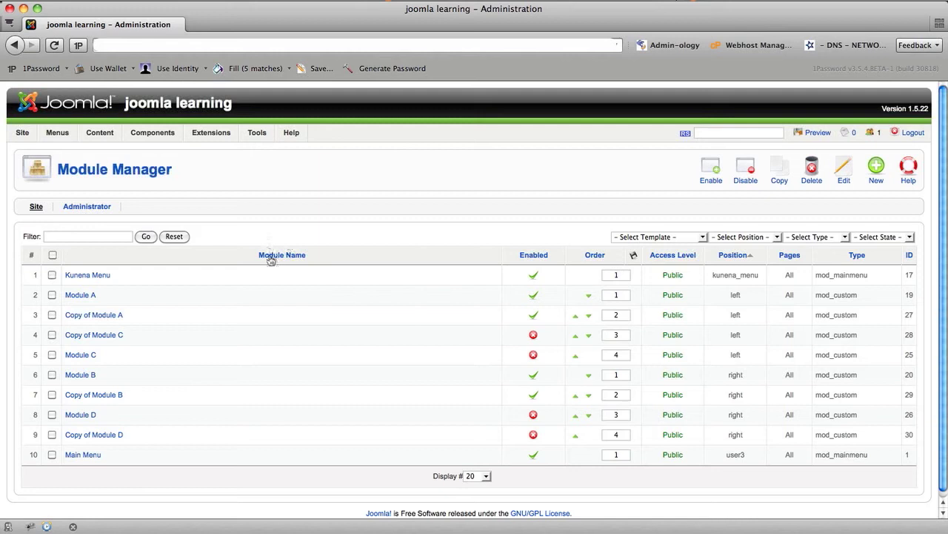
{"action": "mouse_move", "coordinate": [240, 249]}
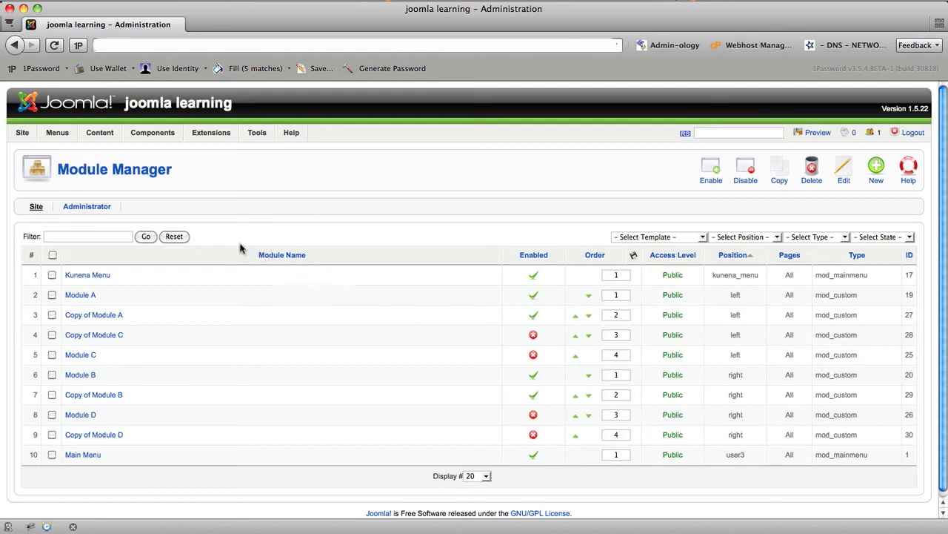
{"action": "mouse_move", "coordinate": [237, 255]}
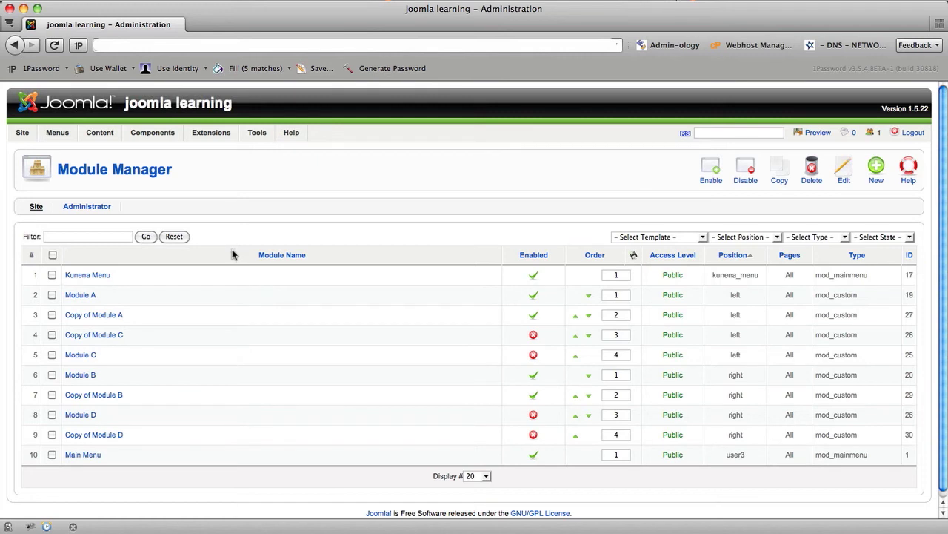
{"action": "mouse_move", "coordinate": [228, 255]}
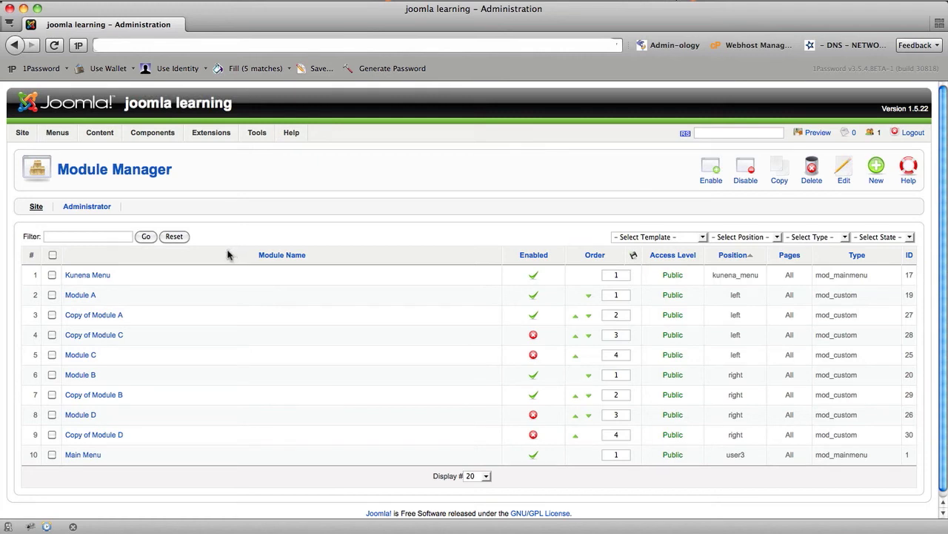
{"action": "left_click", "coordinate": [83, 454]}
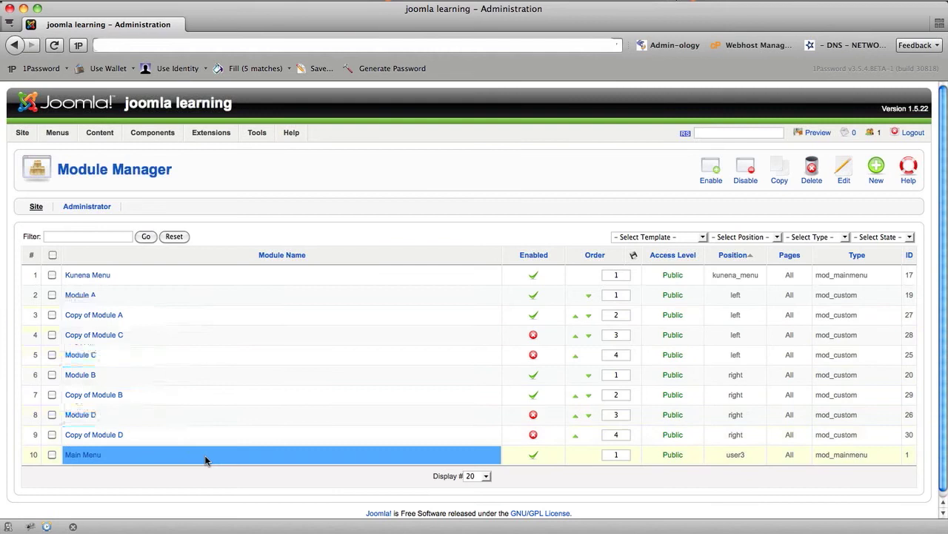
{"action": "left_click", "coordinate": [80, 354]}
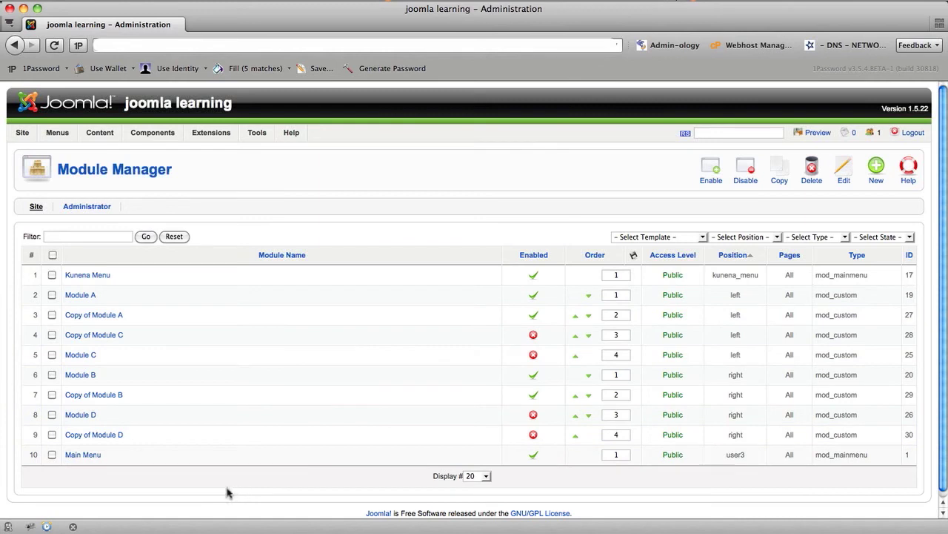
{"action": "mouse_move", "coordinate": [219, 492]}
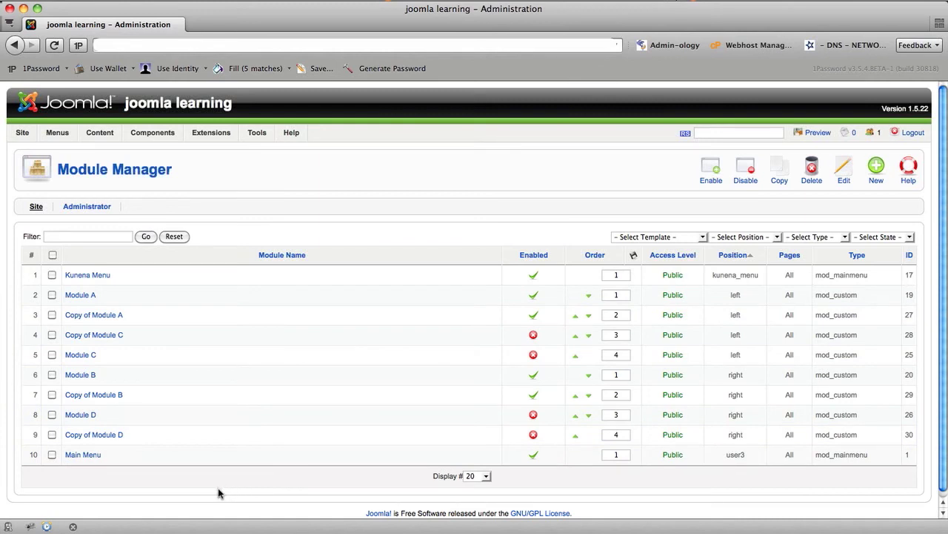
{"action": "mouse_move", "coordinate": [210, 489]}
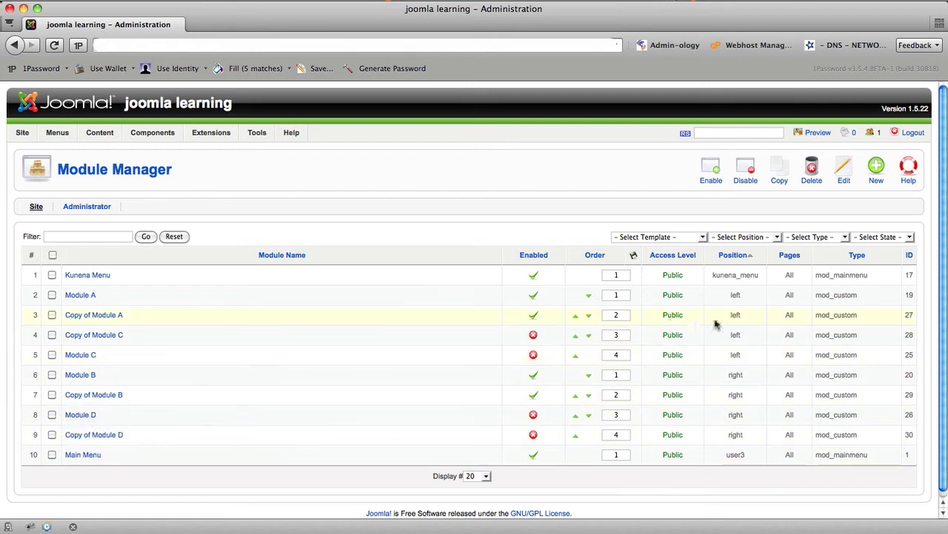
{"action": "left_click", "coordinate": [95, 314]}
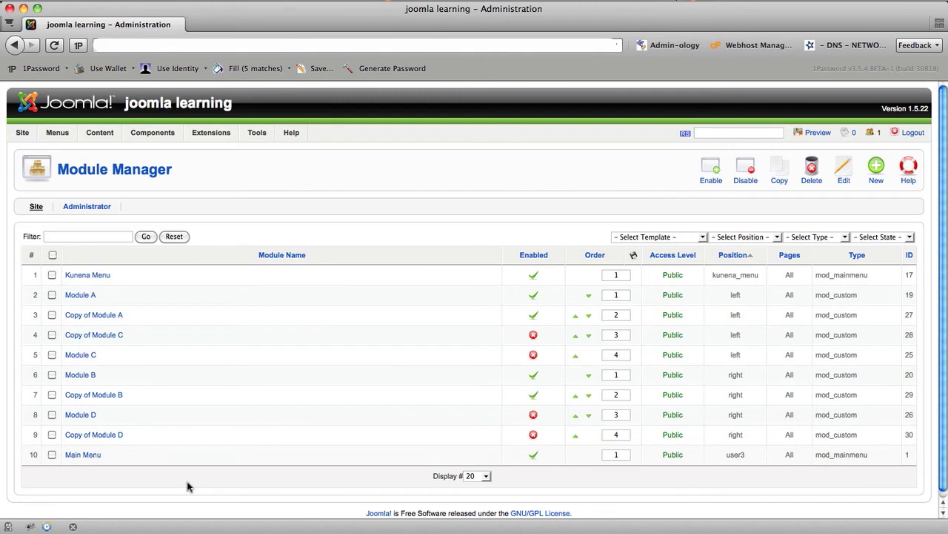
{"action": "left_click", "coordinate": [99, 132]}
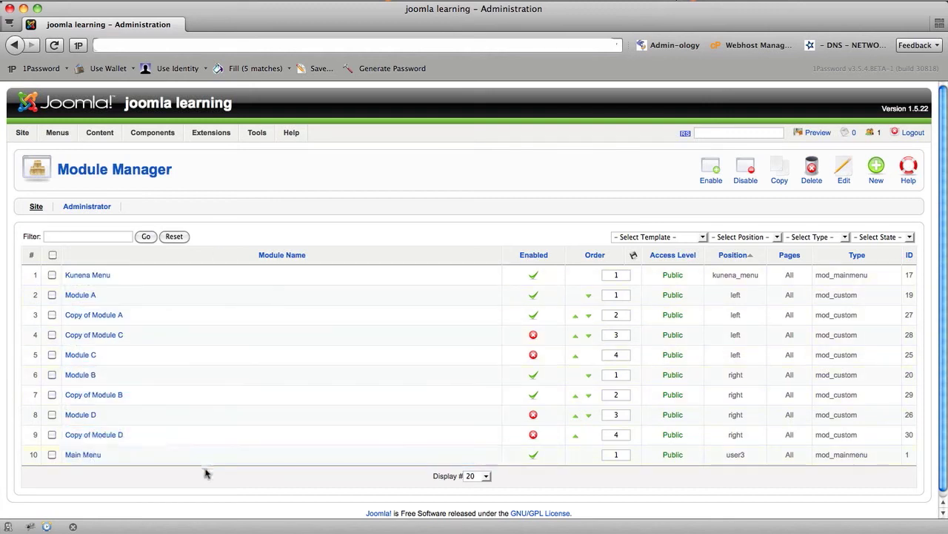
{"action": "mouse_move", "coordinate": [207, 480]}
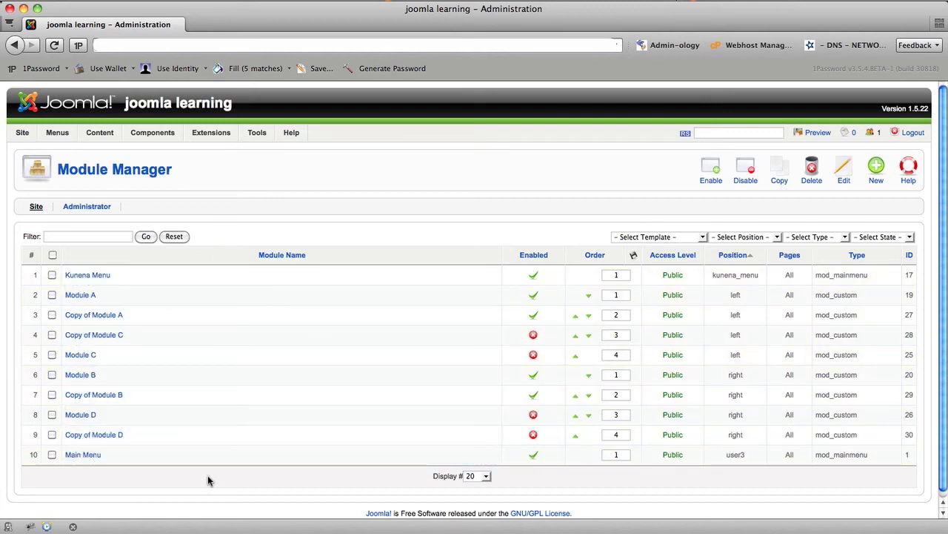
{"action": "left_click", "coordinate": [95, 434]}
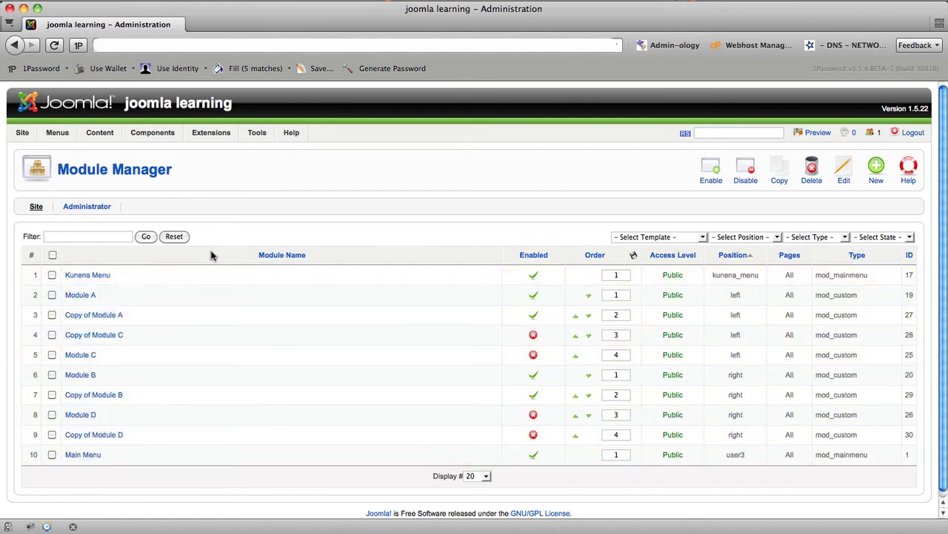
{"action": "left_click", "coordinate": [80, 354]}
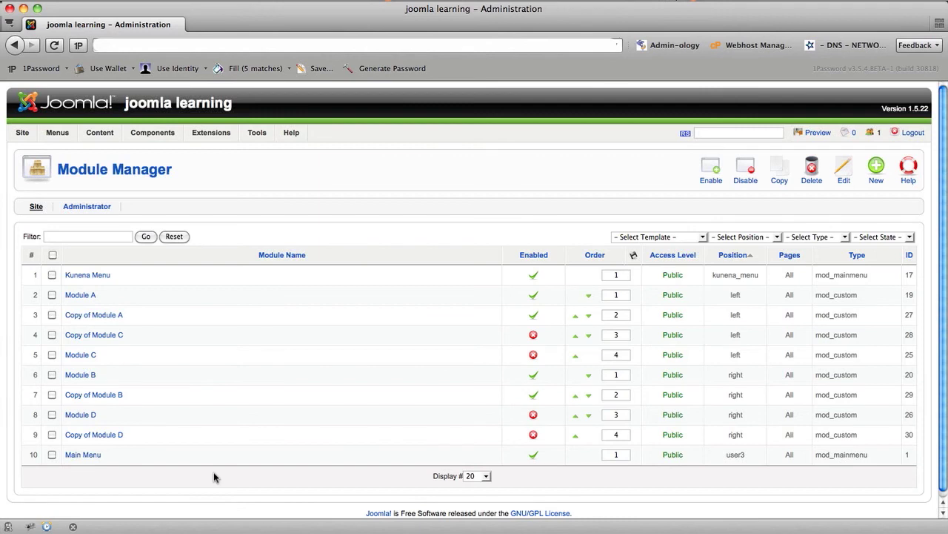
{"action": "mouse_move", "coordinate": [211, 480]}
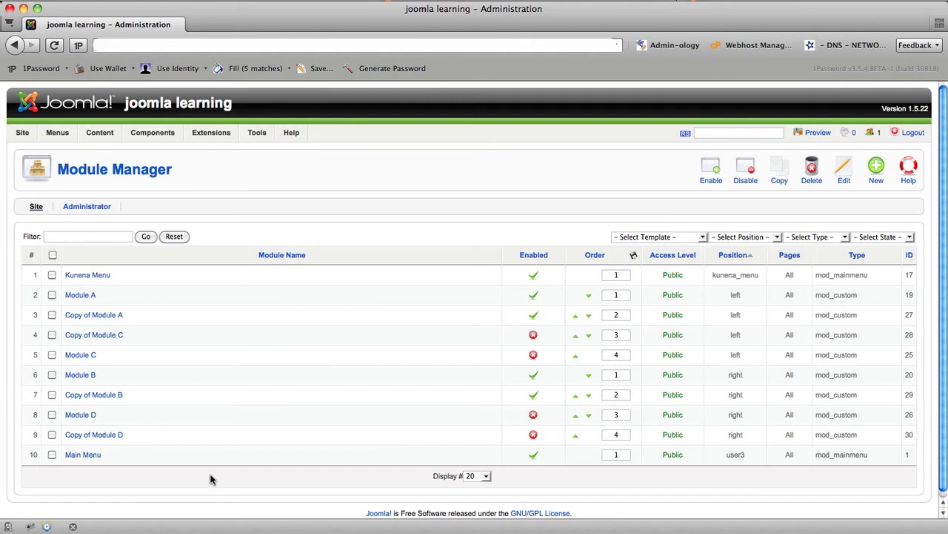
{"action": "left_click", "coordinate": [80, 294]}
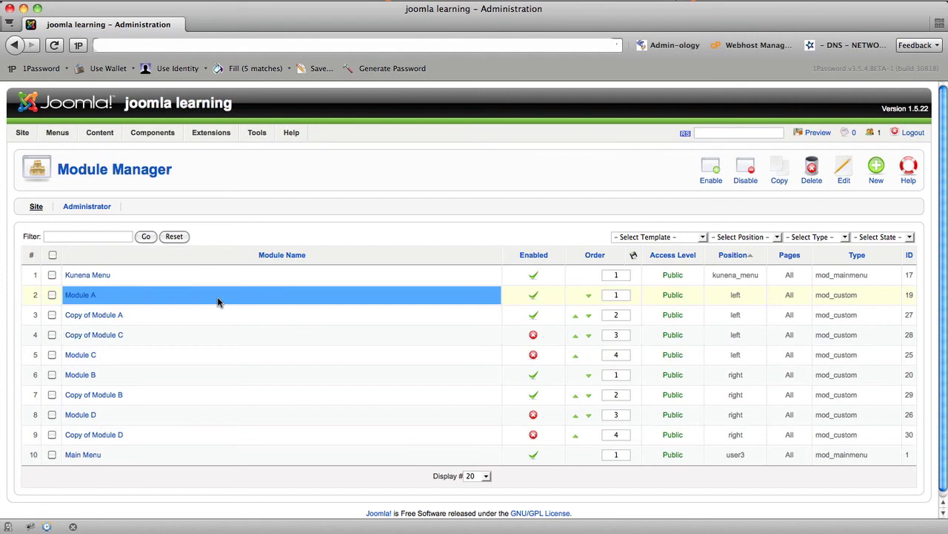
- Show the 'Module Names & Sorting Options' help graphic over the Module Manager list
{"action": "left_click", "coordinate": [281, 255]}
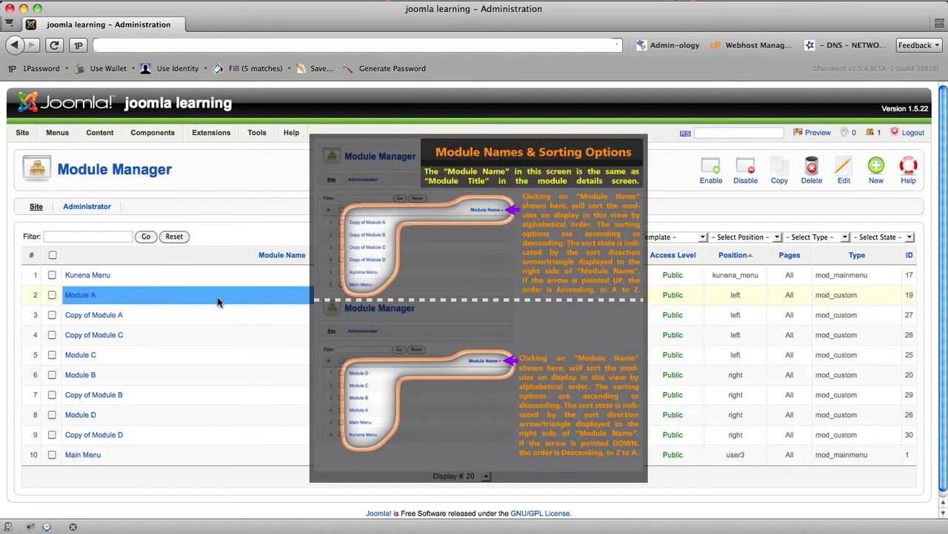
{"action": "mouse_move", "coordinate": [240, 300]}
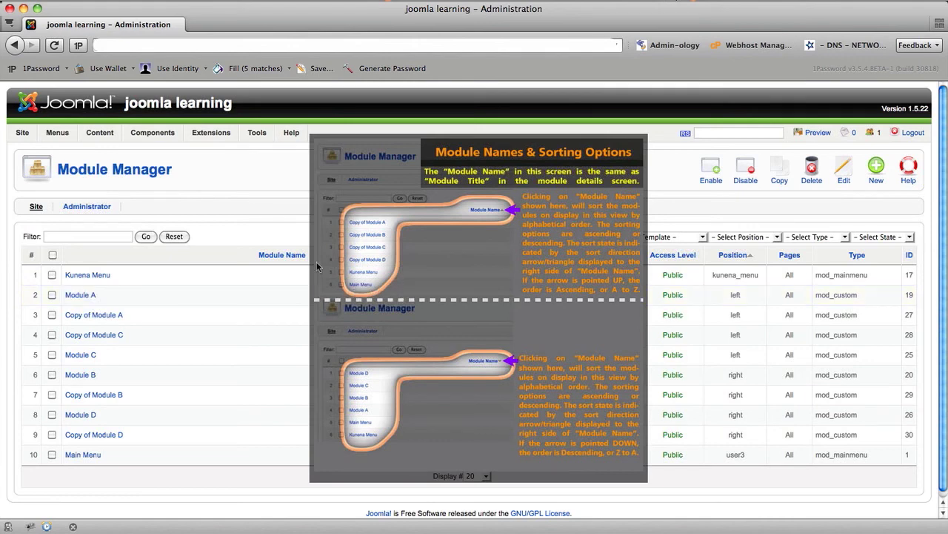
{"action": "mouse_move", "coordinate": [281, 255]}
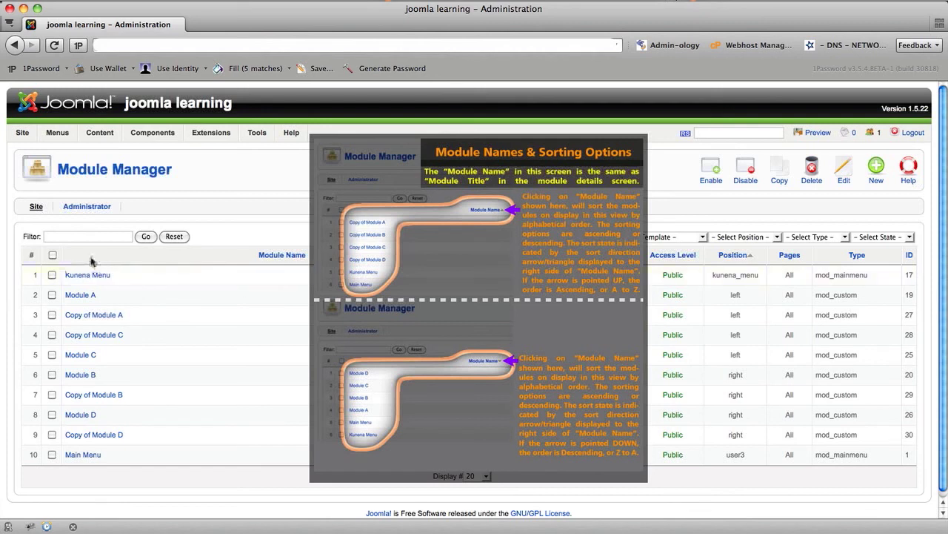
{"action": "mouse_move", "coordinate": [406, 235]}
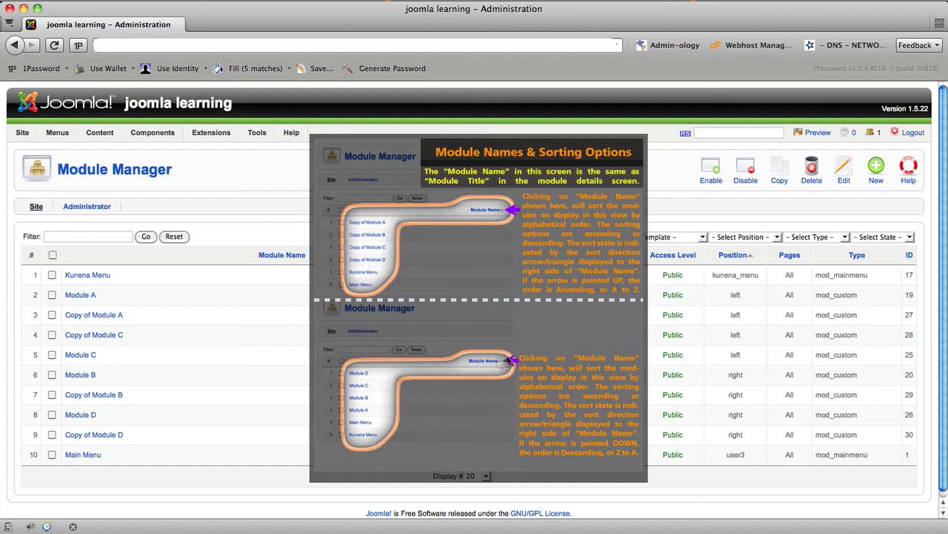
{"action": "mouse_move", "coordinate": [501, 367]}
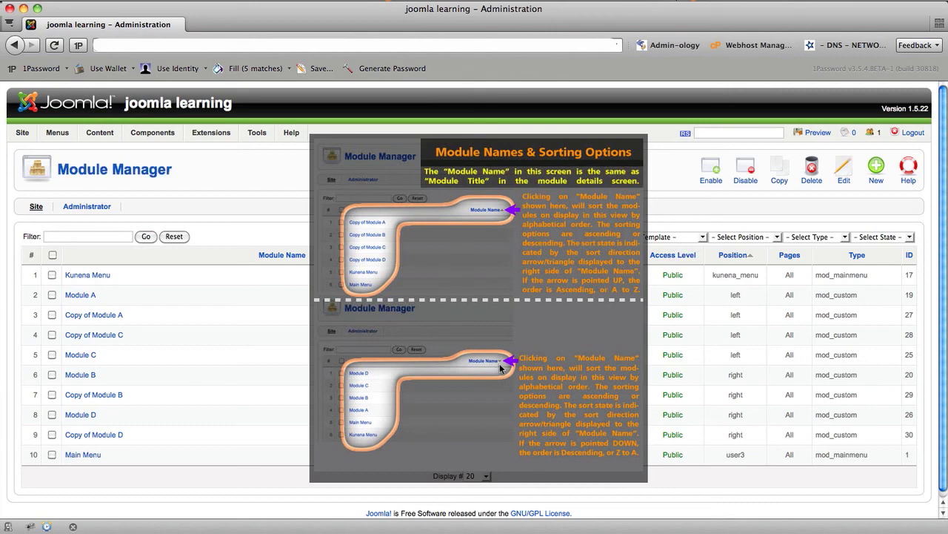
{"action": "mouse_move", "coordinate": [362, 442]}
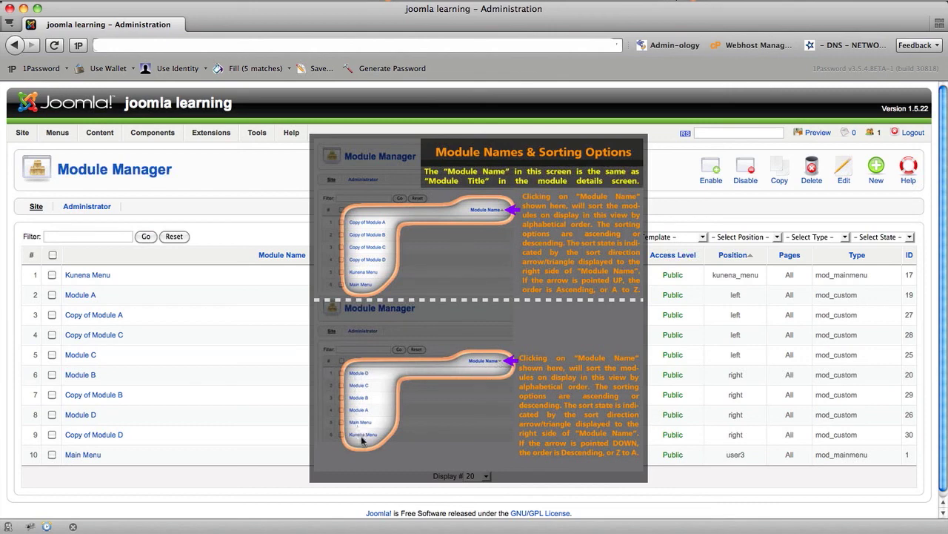
{"action": "mouse_move", "coordinate": [359, 376]}
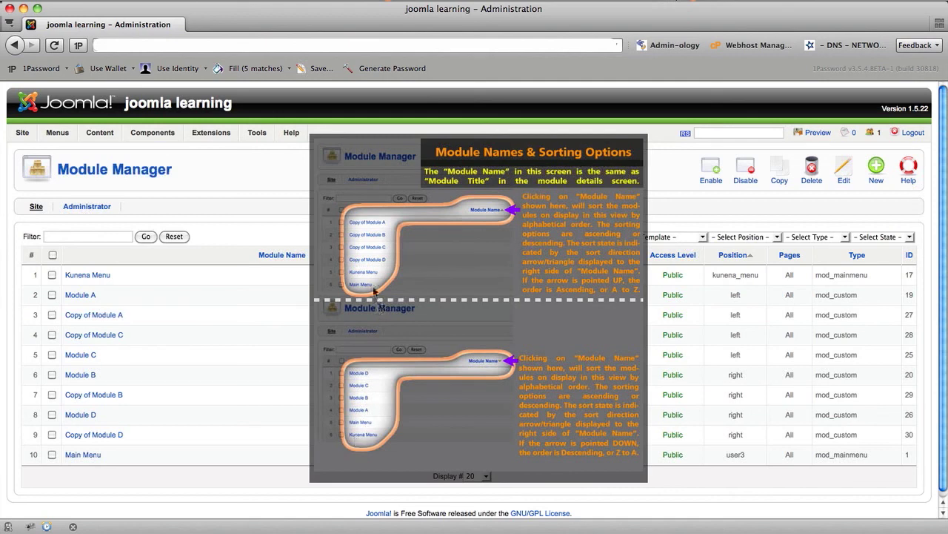
{"action": "mouse_move", "coordinate": [413, 283]}
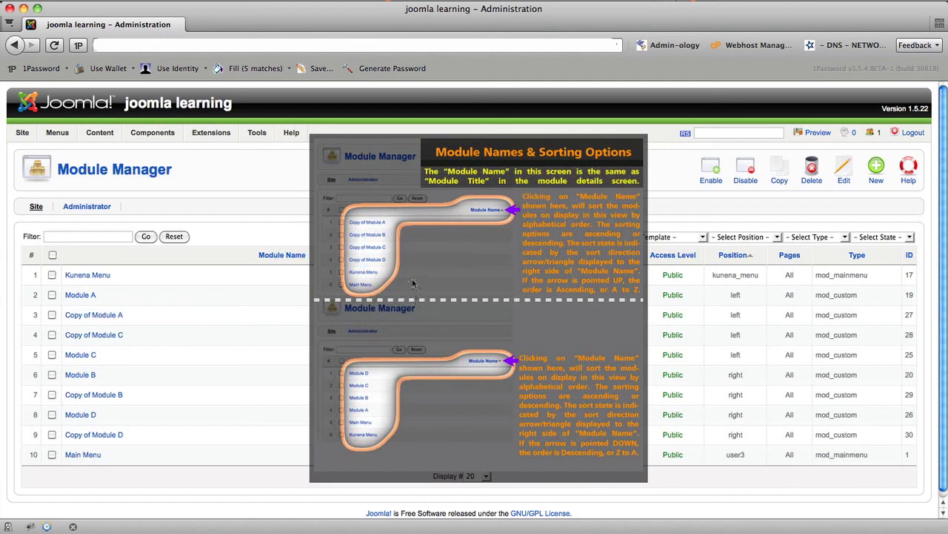
{"action": "mouse_move", "coordinate": [427, 237]}
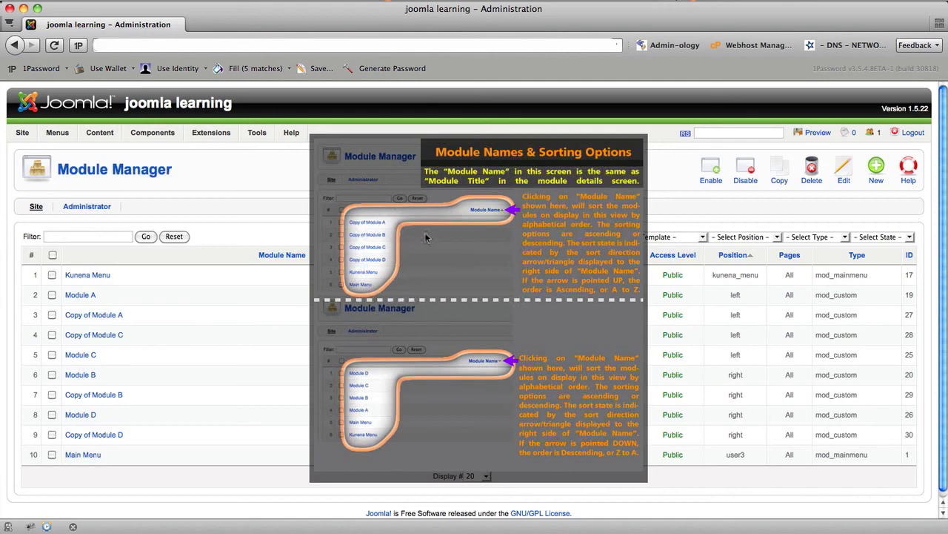